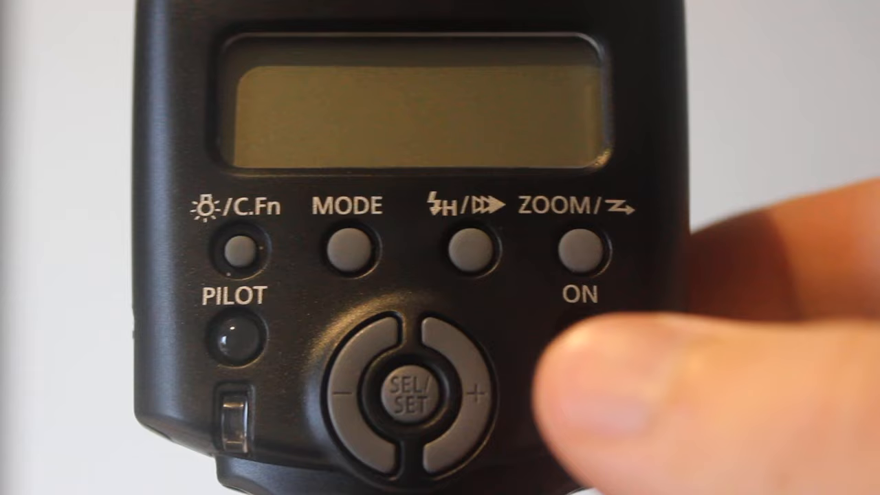
Switch the Speedlite on and let it charge until the display shows E-TTL
{"action": "left_click", "coordinate": [579, 250]}
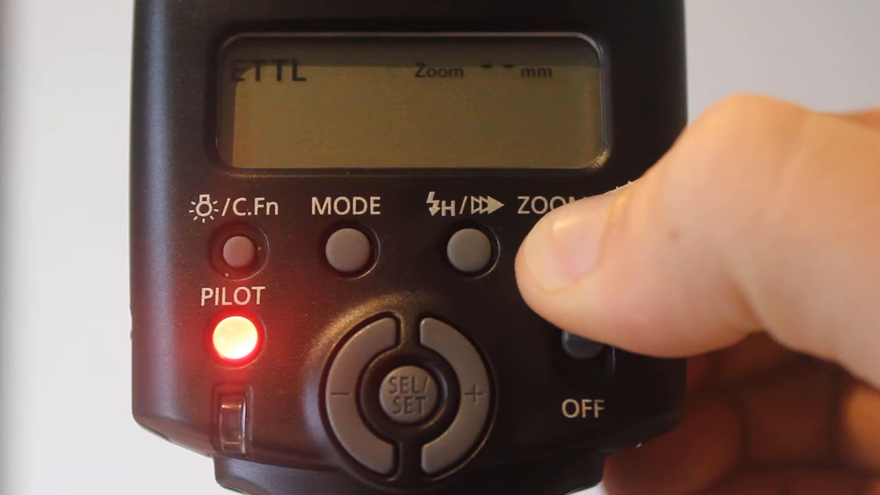
Put the flash into wireless slave mode on channel 1, slave group A
{"action": "left_click", "coordinate": [473, 248]}
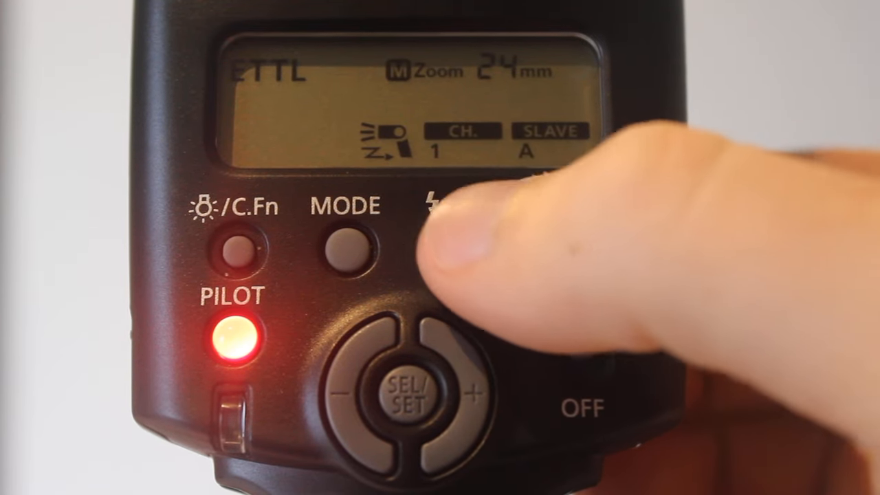
{"action": "left_click", "coordinate": [457, 248]}
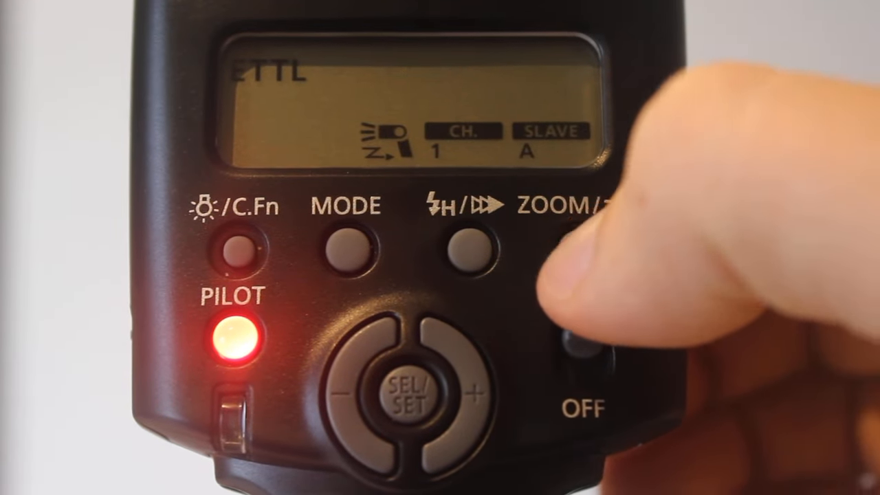
Cycle the wireless settings until channel 1 is flashing for adjustment
{"action": "left_click", "coordinate": [470, 258]}
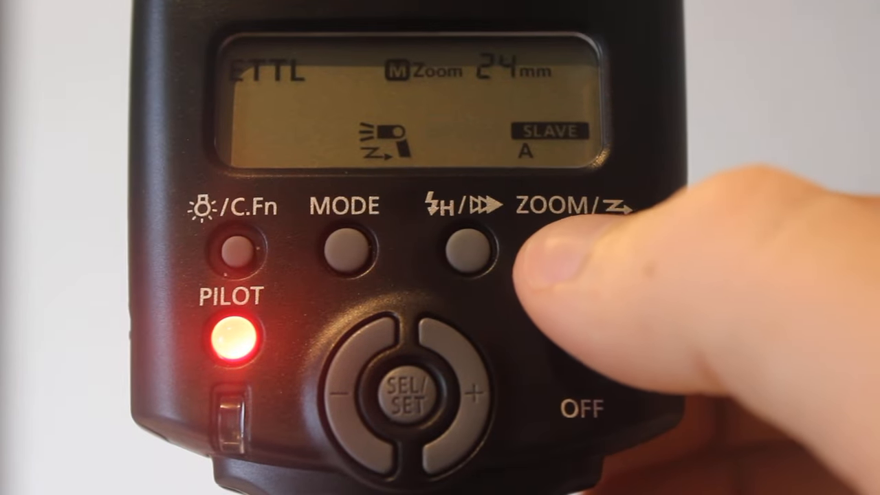
{"action": "left_click", "coordinate": [471, 254]}
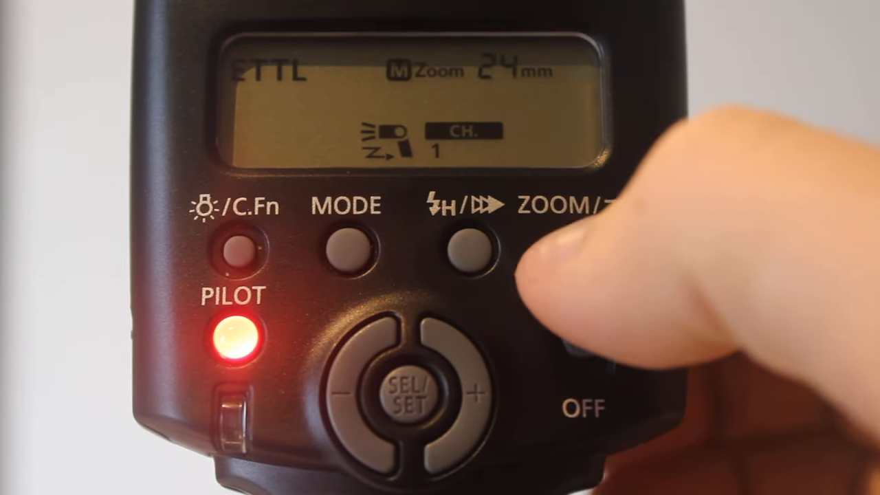